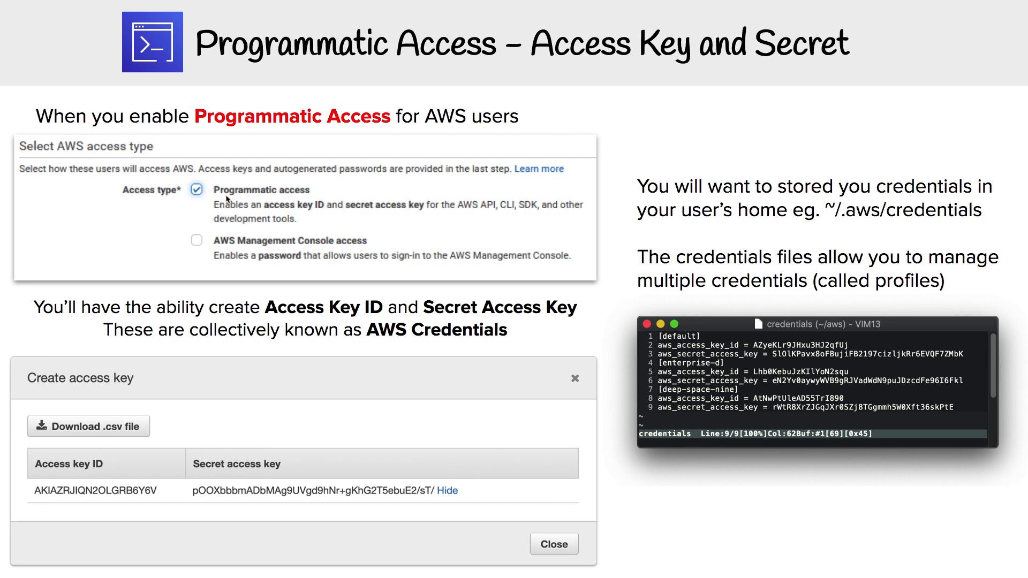
mouse_move(532, 223)
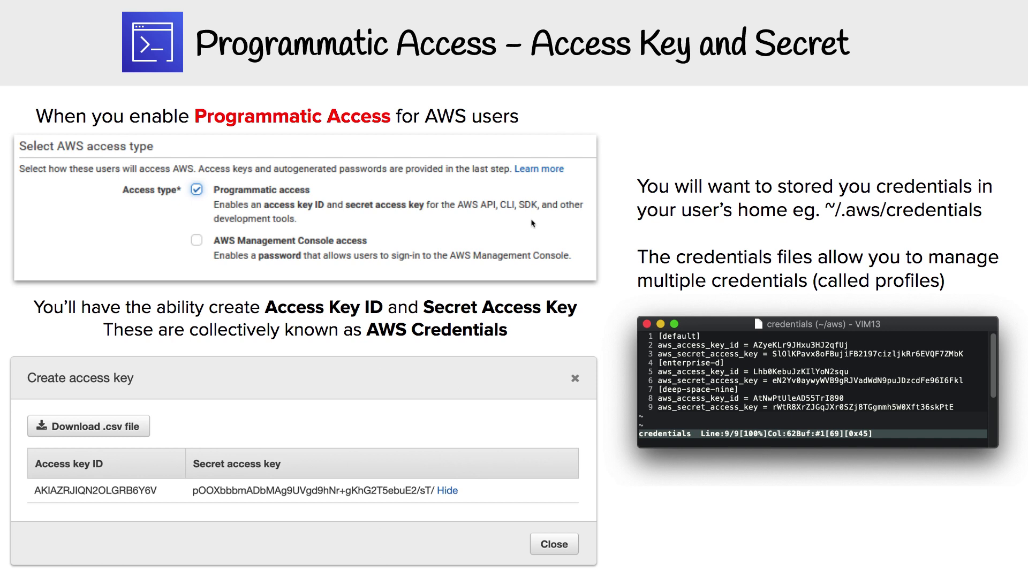
mouse_move(187, 194)
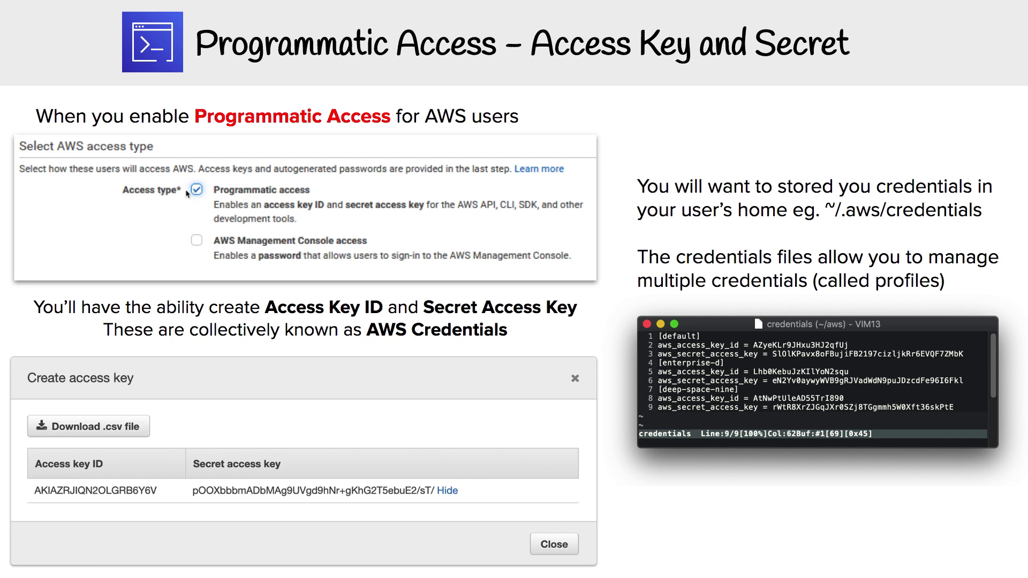
mouse_move(186, 339)
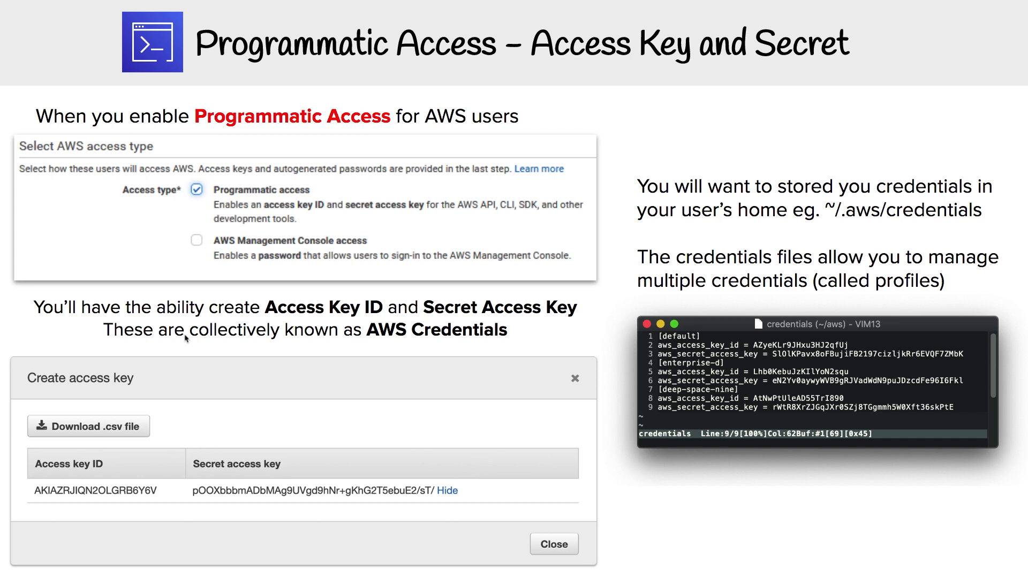
mouse_move(261, 408)
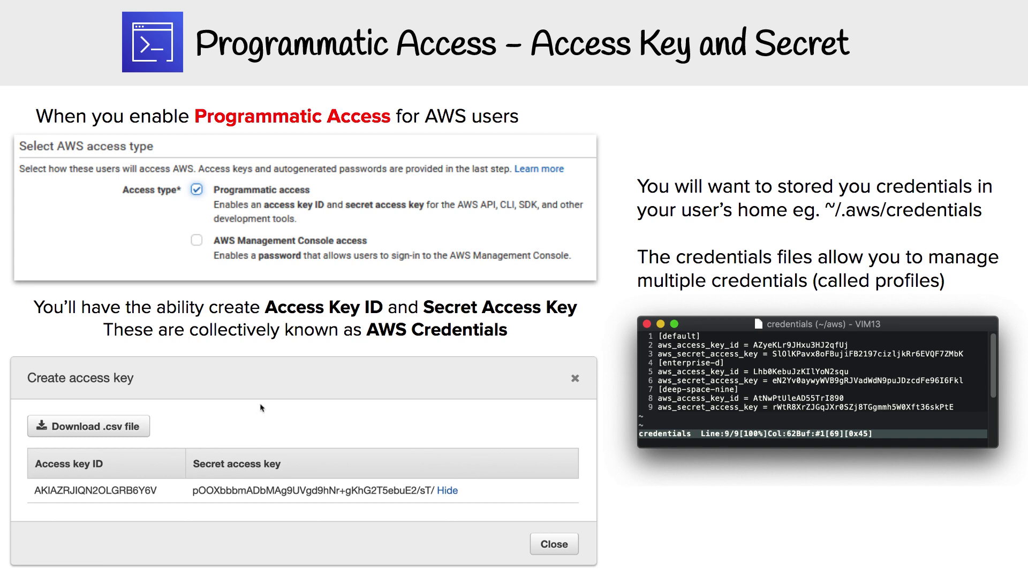
mouse_move(243, 392)
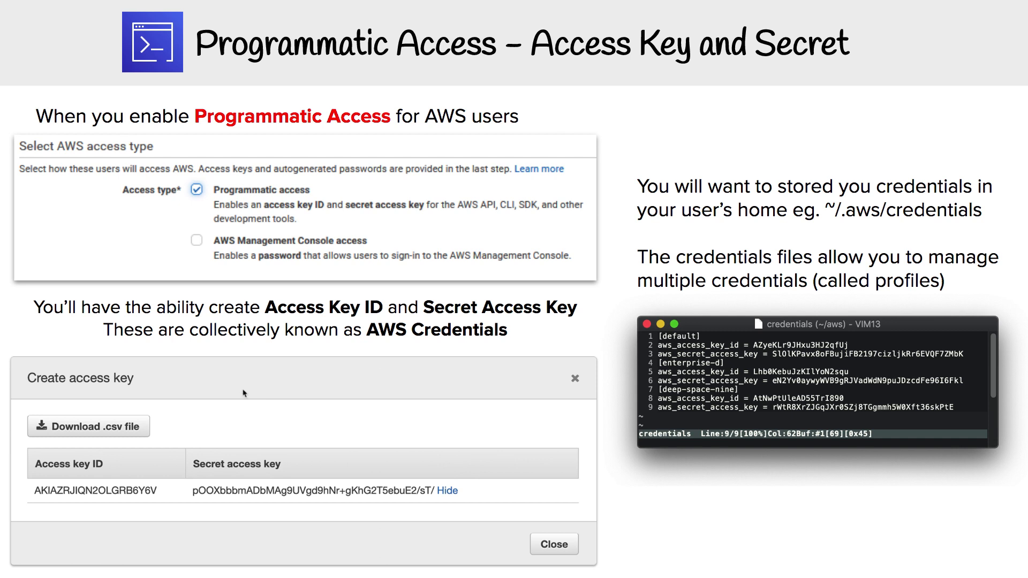
mouse_move(438, 354)
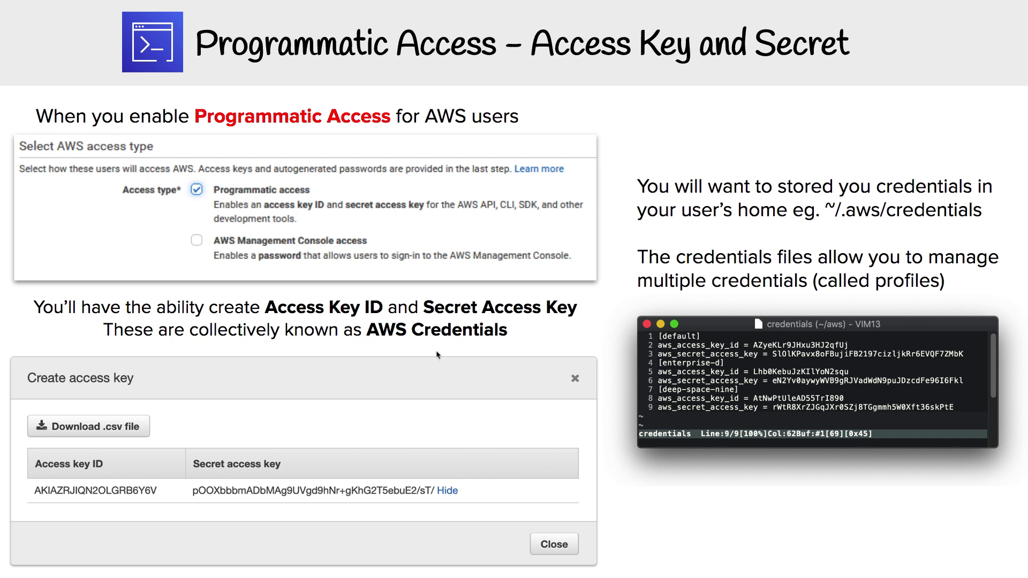
mouse_move(471, 345)
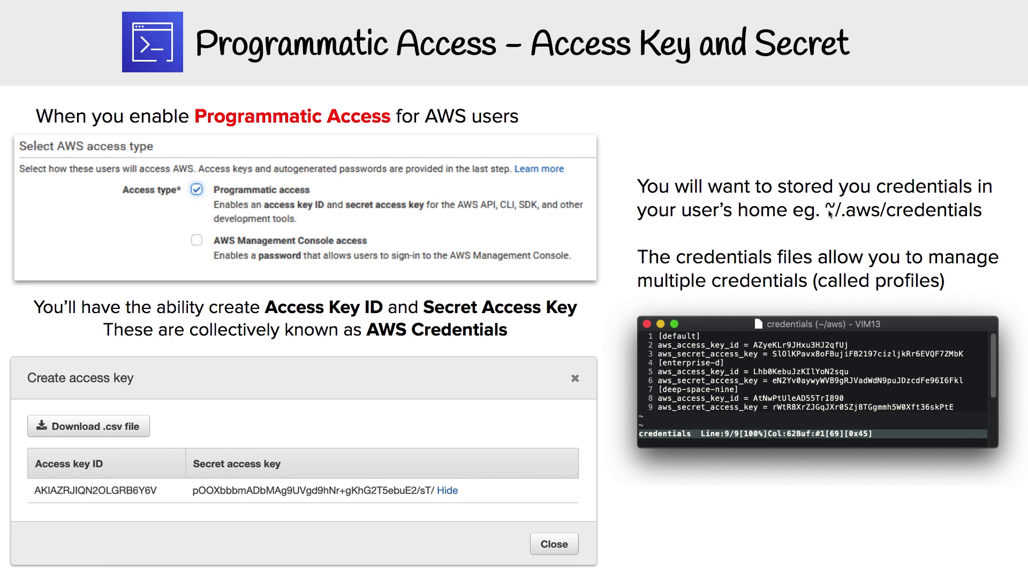
mouse_move(856, 225)
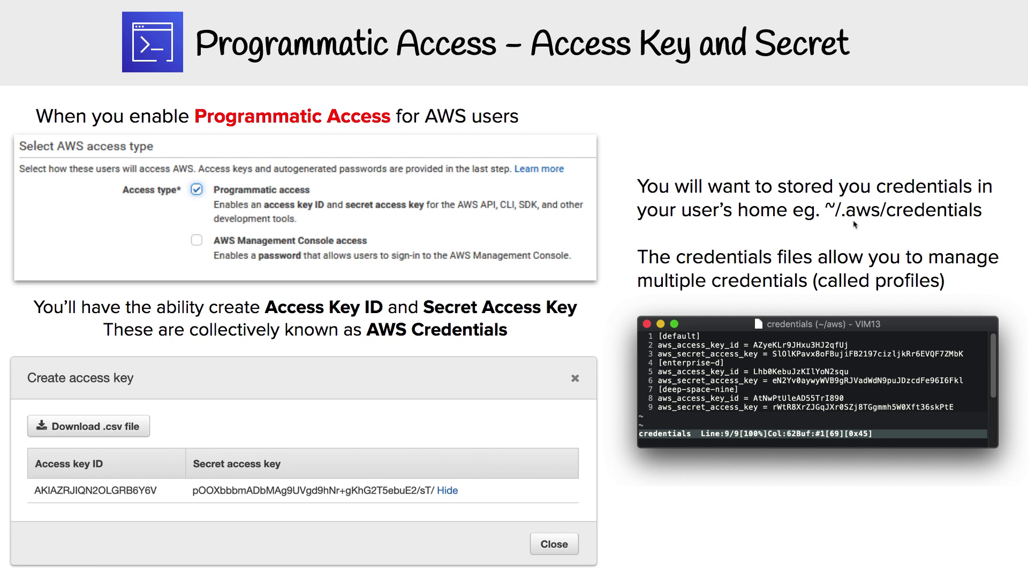
mouse_move(825, 230)
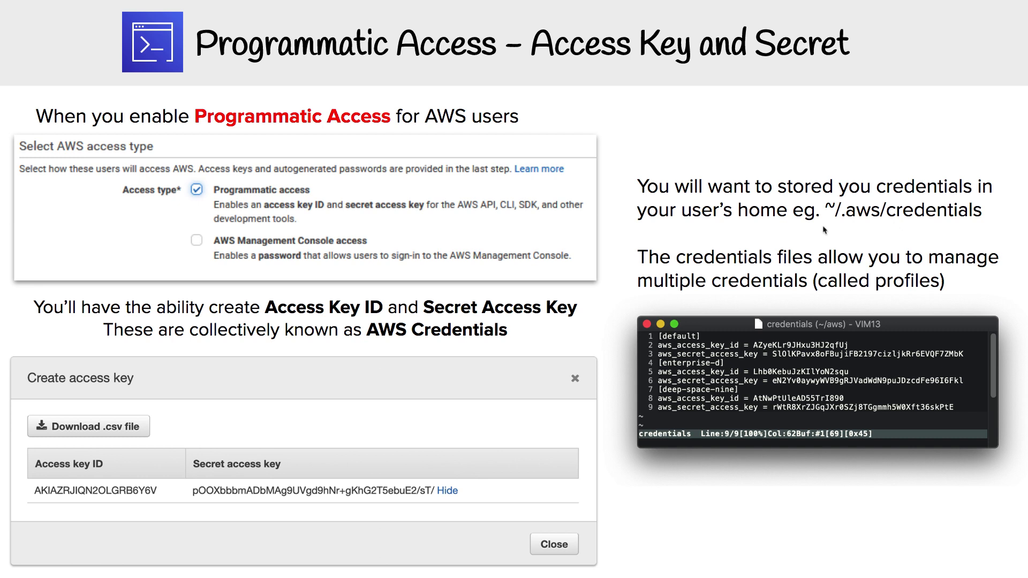
mouse_move(735, 346)
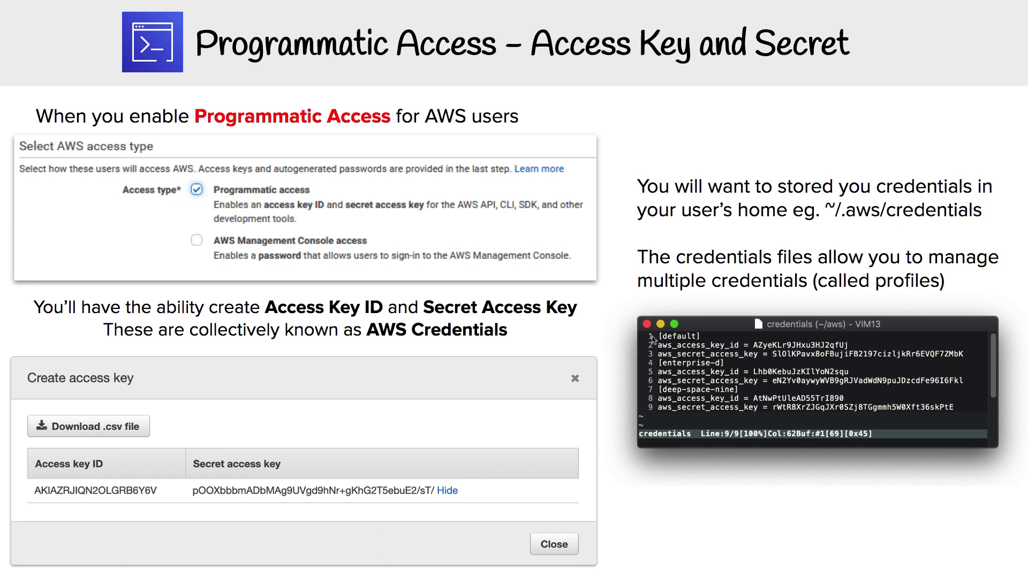
mouse_move(697, 344)
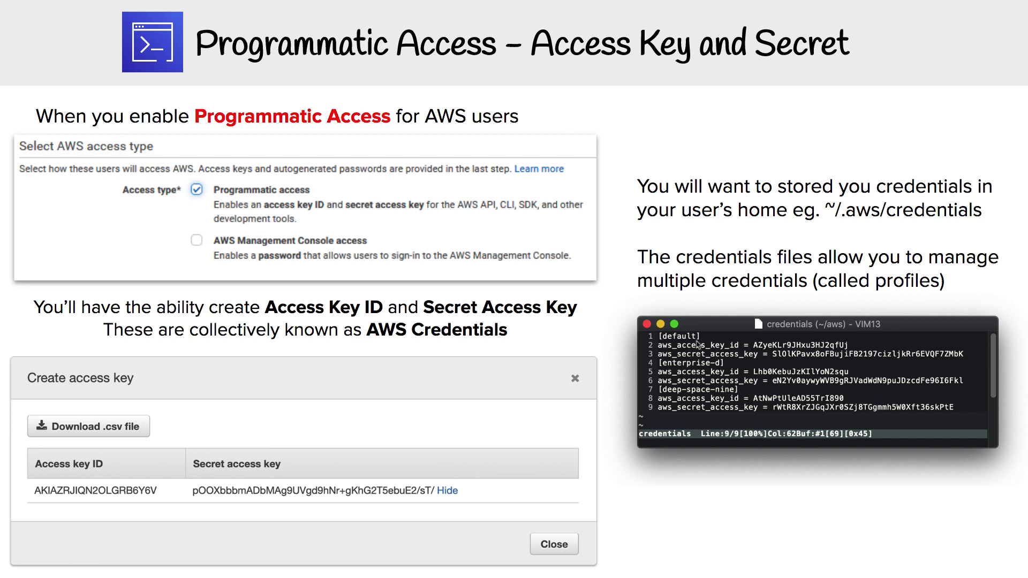
mouse_move(515, 224)
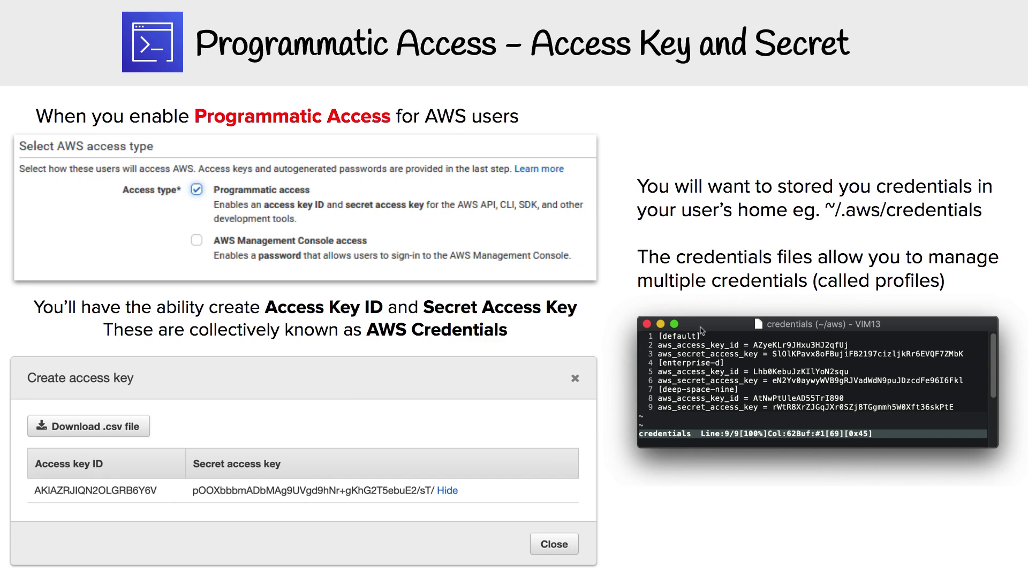
mouse_move(680, 352)
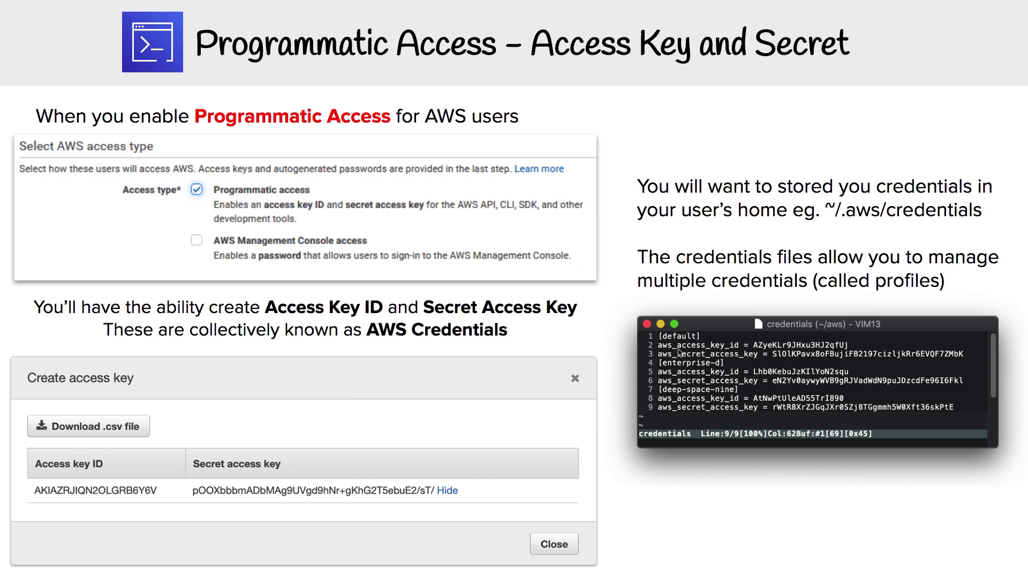
mouse_move(861, 317)
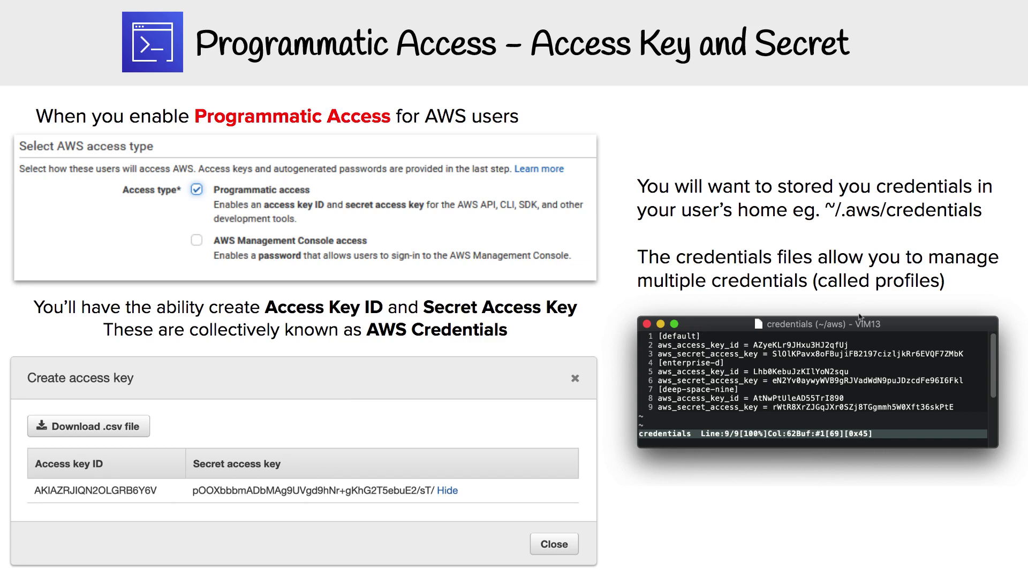
mouse_move(744, 368)
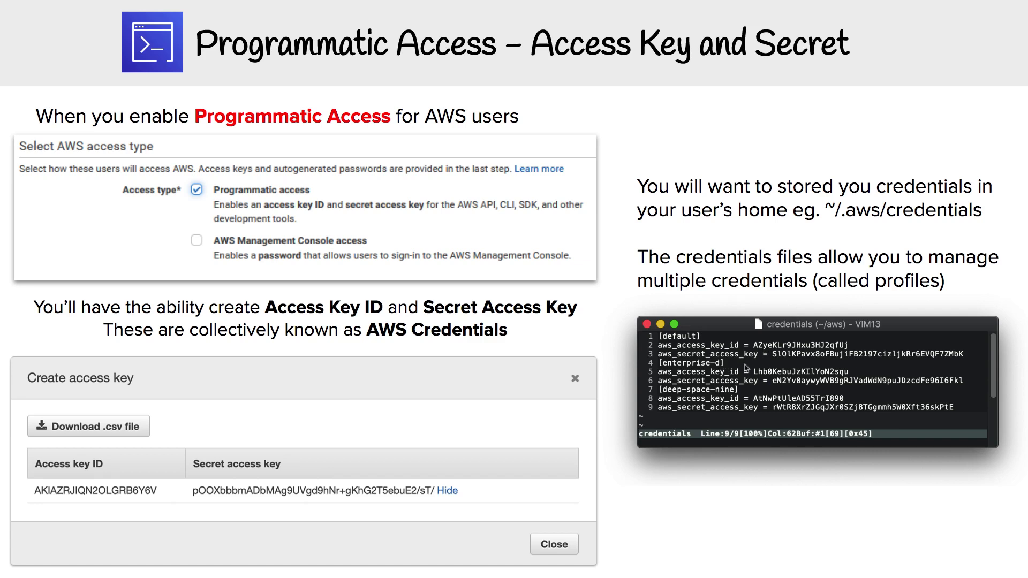
mouse_move(630, 164)
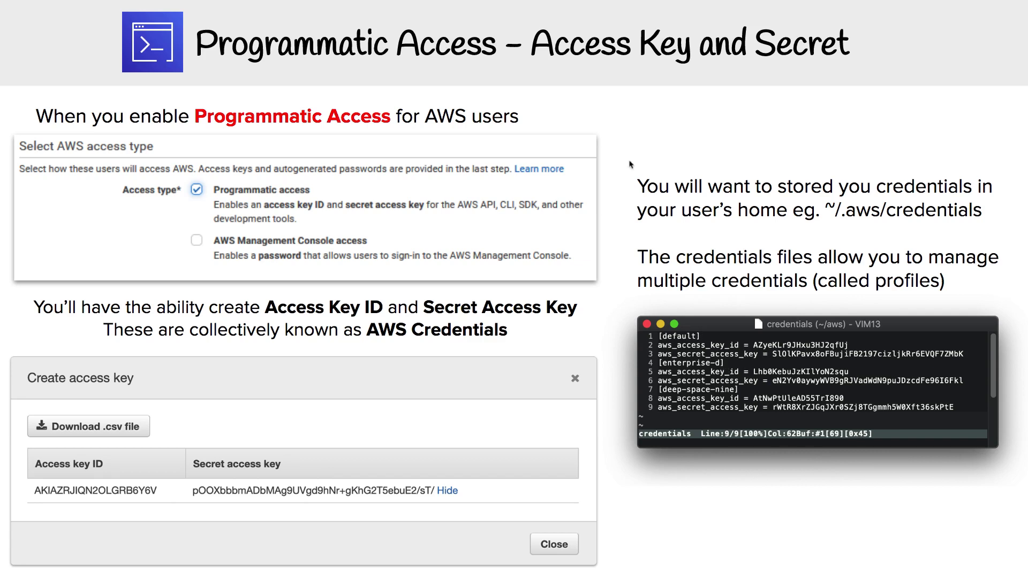